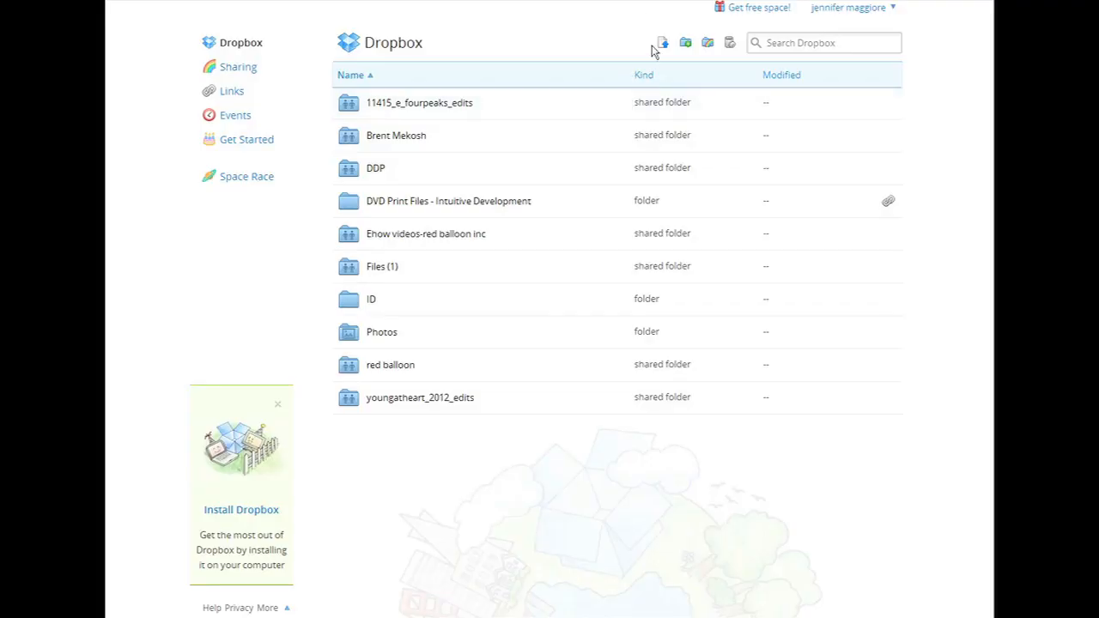
# - Bring up the Upload to Dropbox dialog for the main Dropbox folder
pyautogui.click(661, 42)
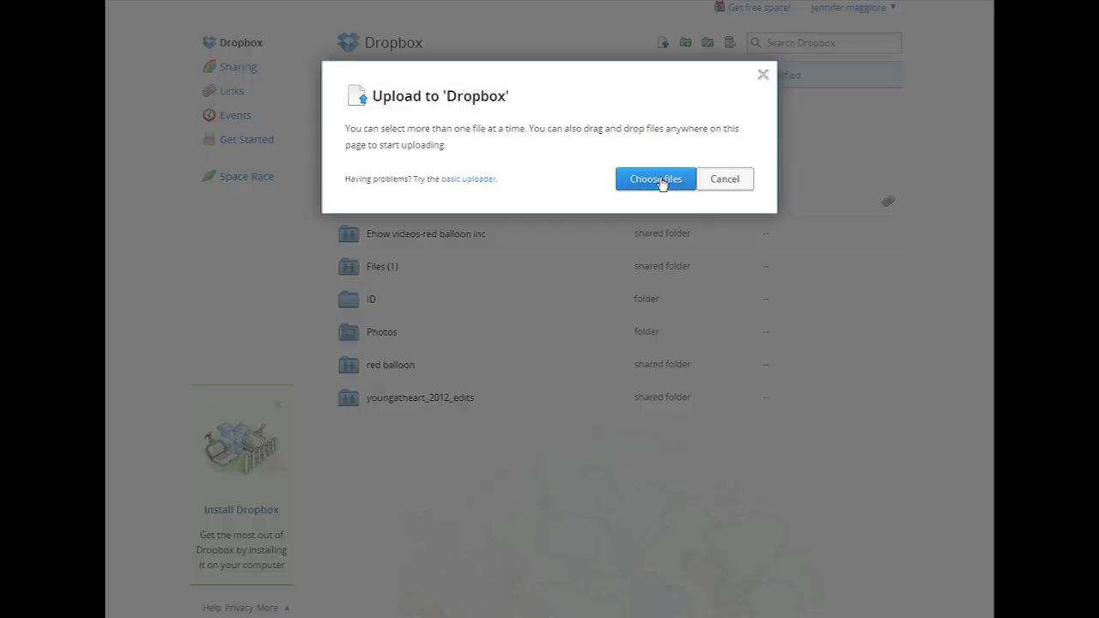
# - Choose Twitterscreencast.mp4 (3.42 MB) in the file picker and upload it
pyautogui.click(655, 179)
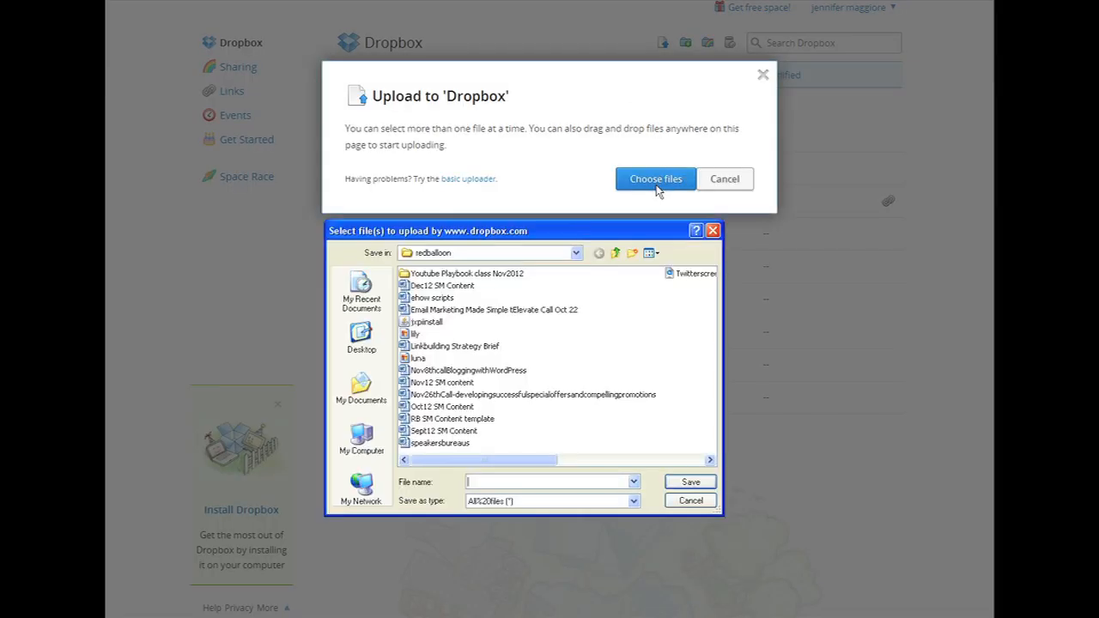
pyautogui.click(694, 273)
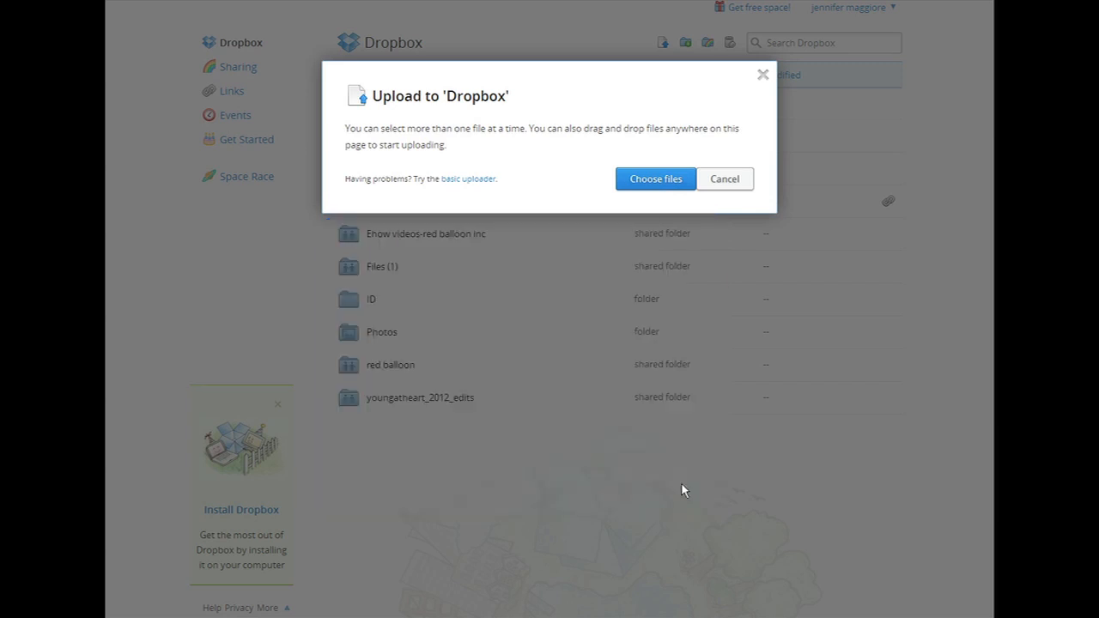
pyautogui.click(654, 179)
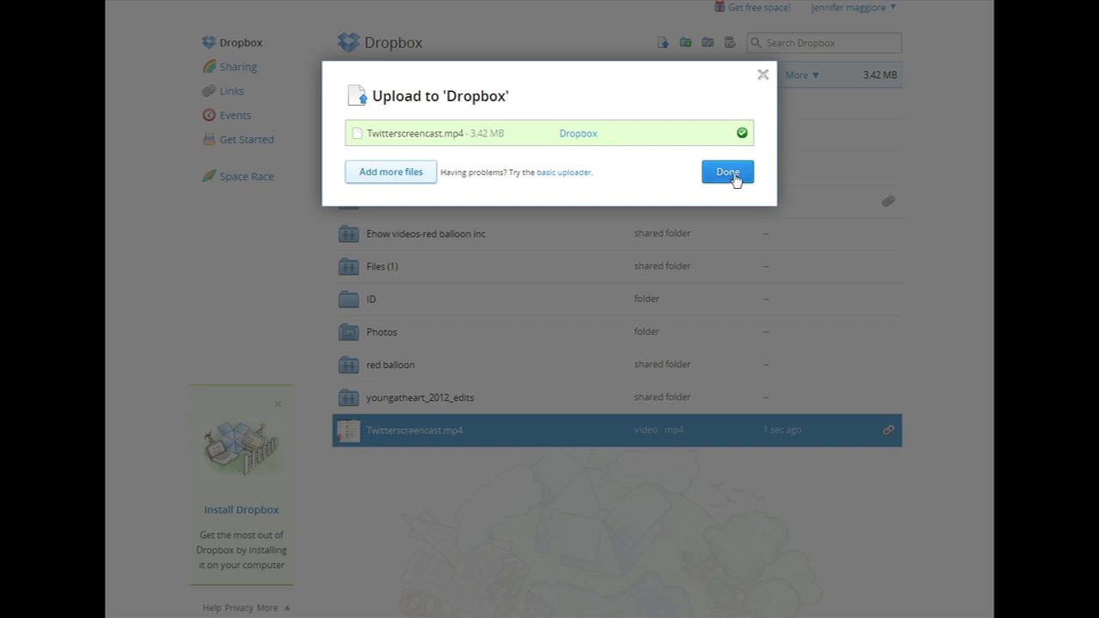
# - Dismiss the upload window and copy the share-page link for Twitterscreencast.mp4
pyautogui.click(726, 171)
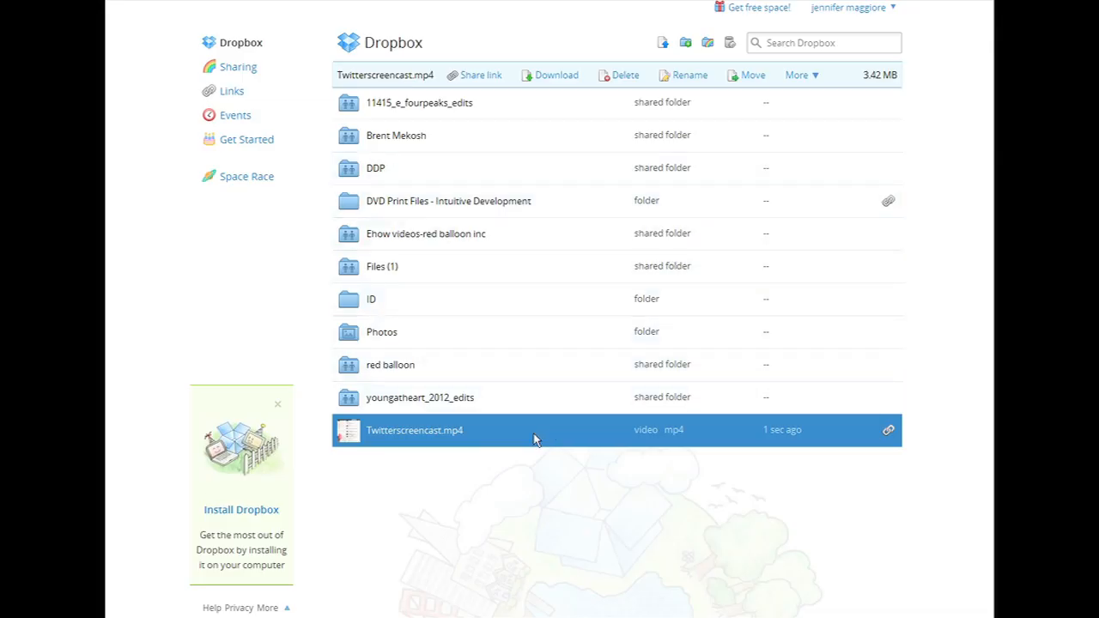
pyautogui.moveTo(414, 430)
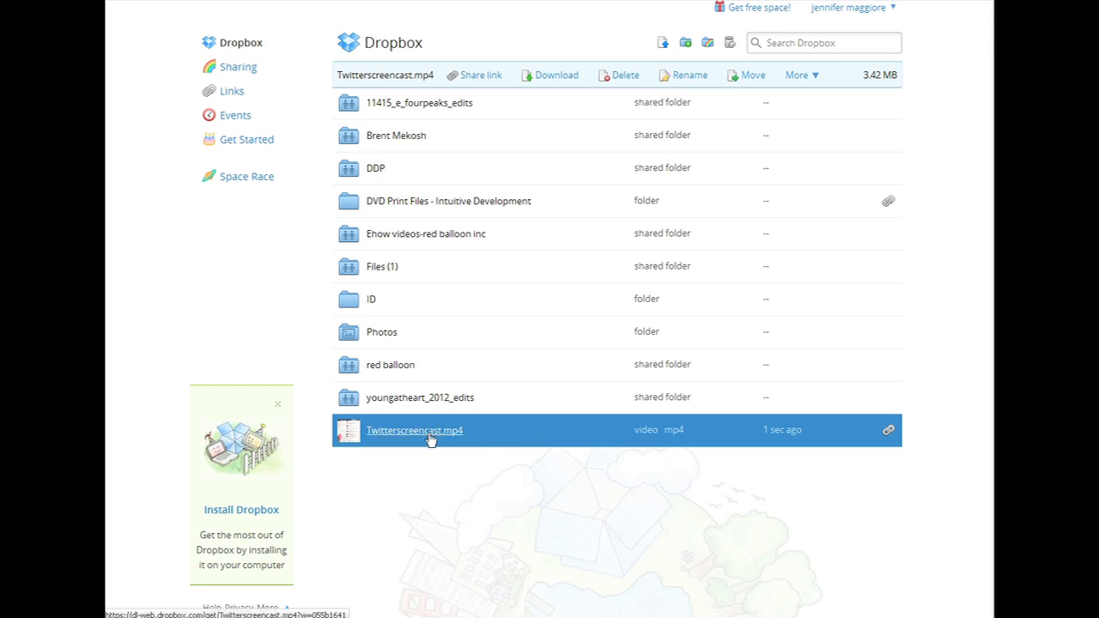
pyautogui.rightClick(414, 430)
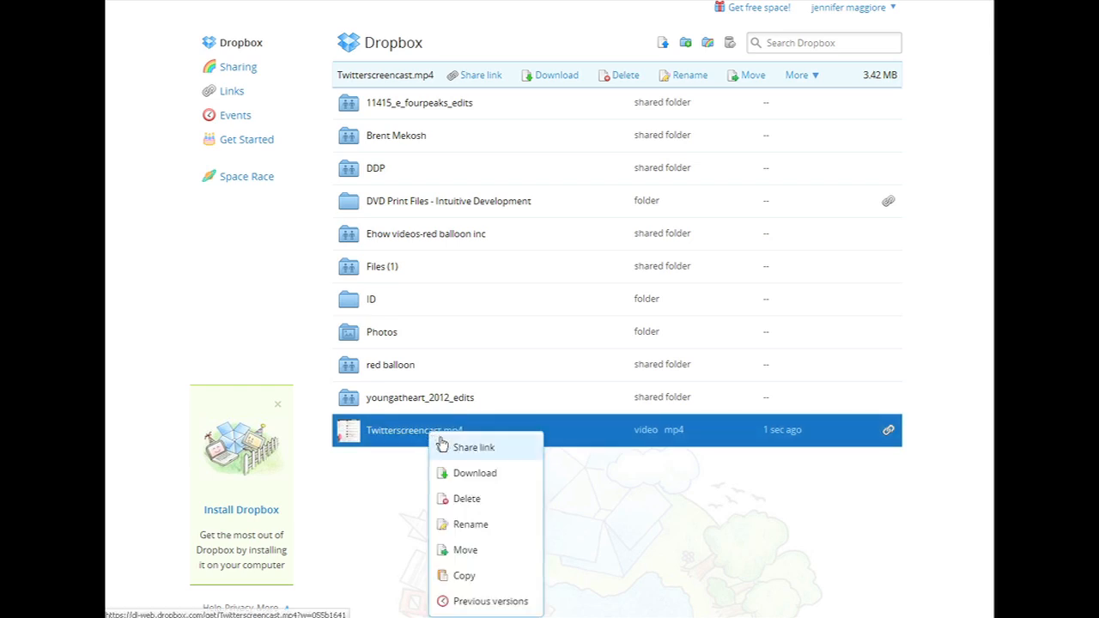
pyautogui.click(473, 446)
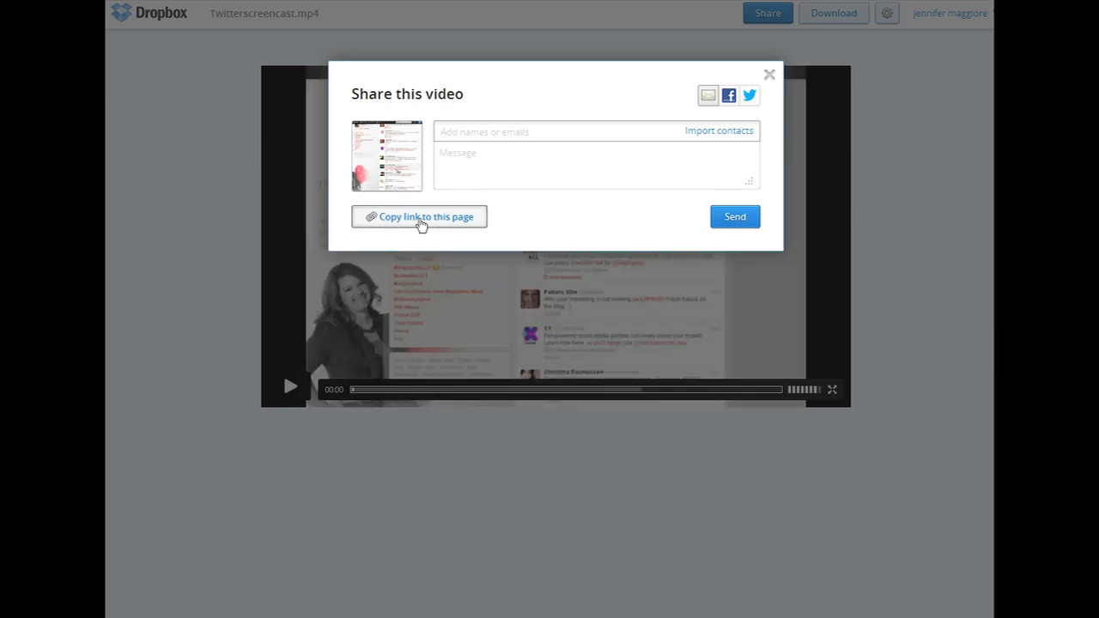
pyautogui.click(419, 216)
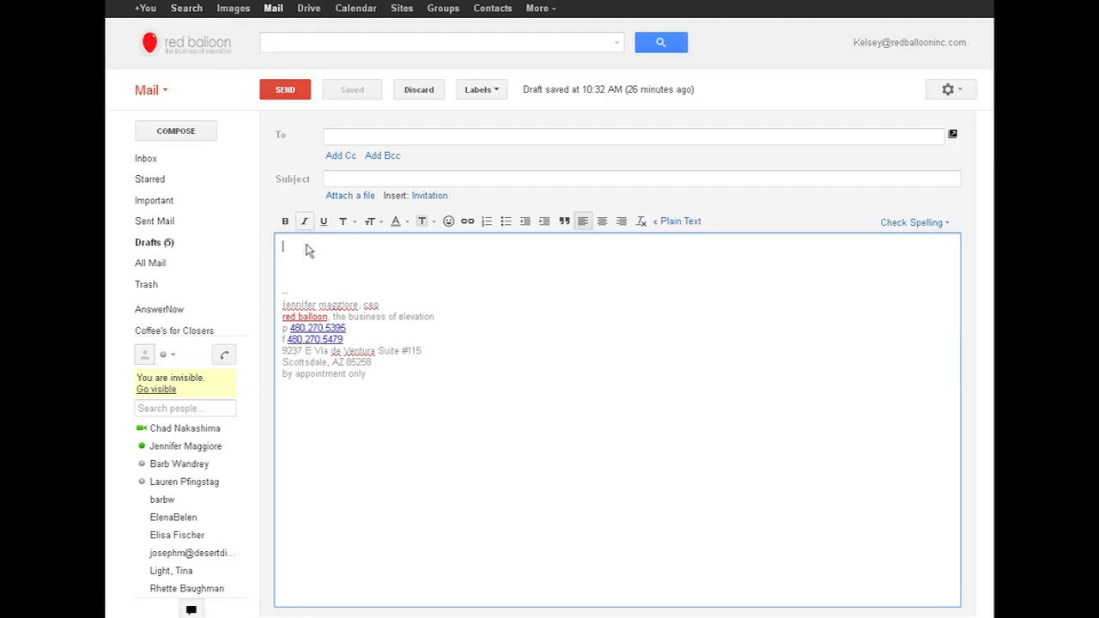
# - Paste the Twitterscreencast.mp4 share link into the Gmail message body above the signature
pyautogui.rightClick(304, 249)
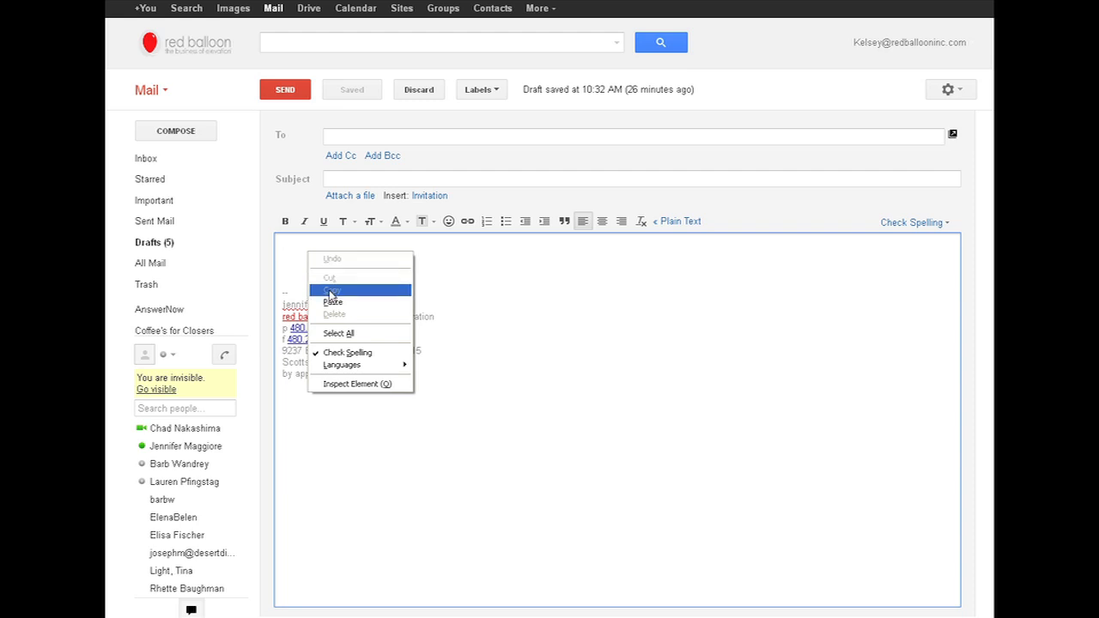
pyautogui.click(333, 289)
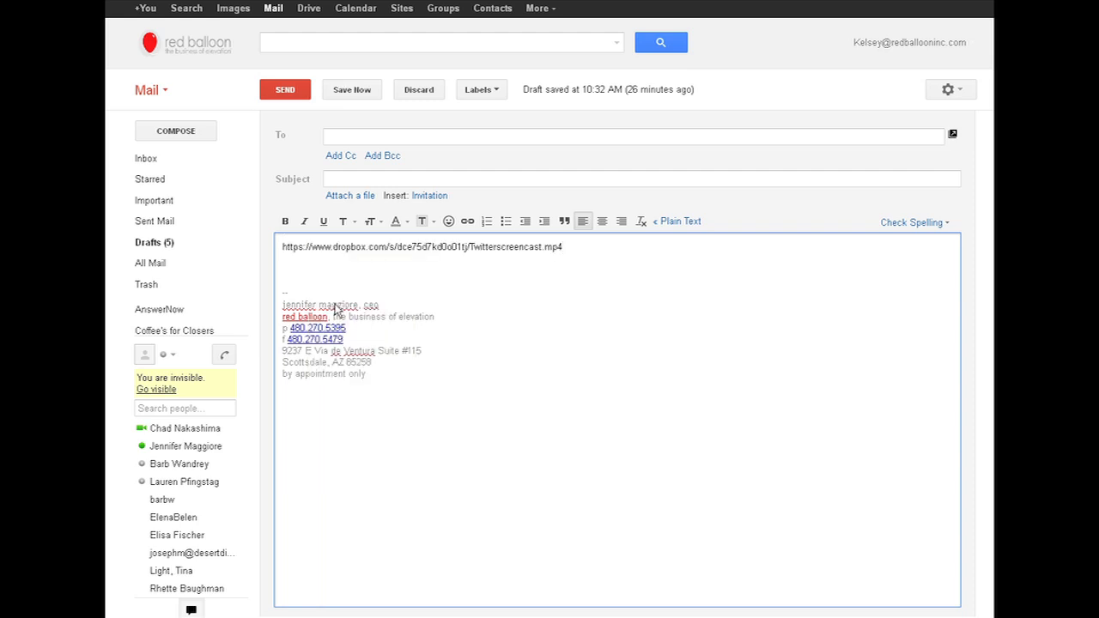